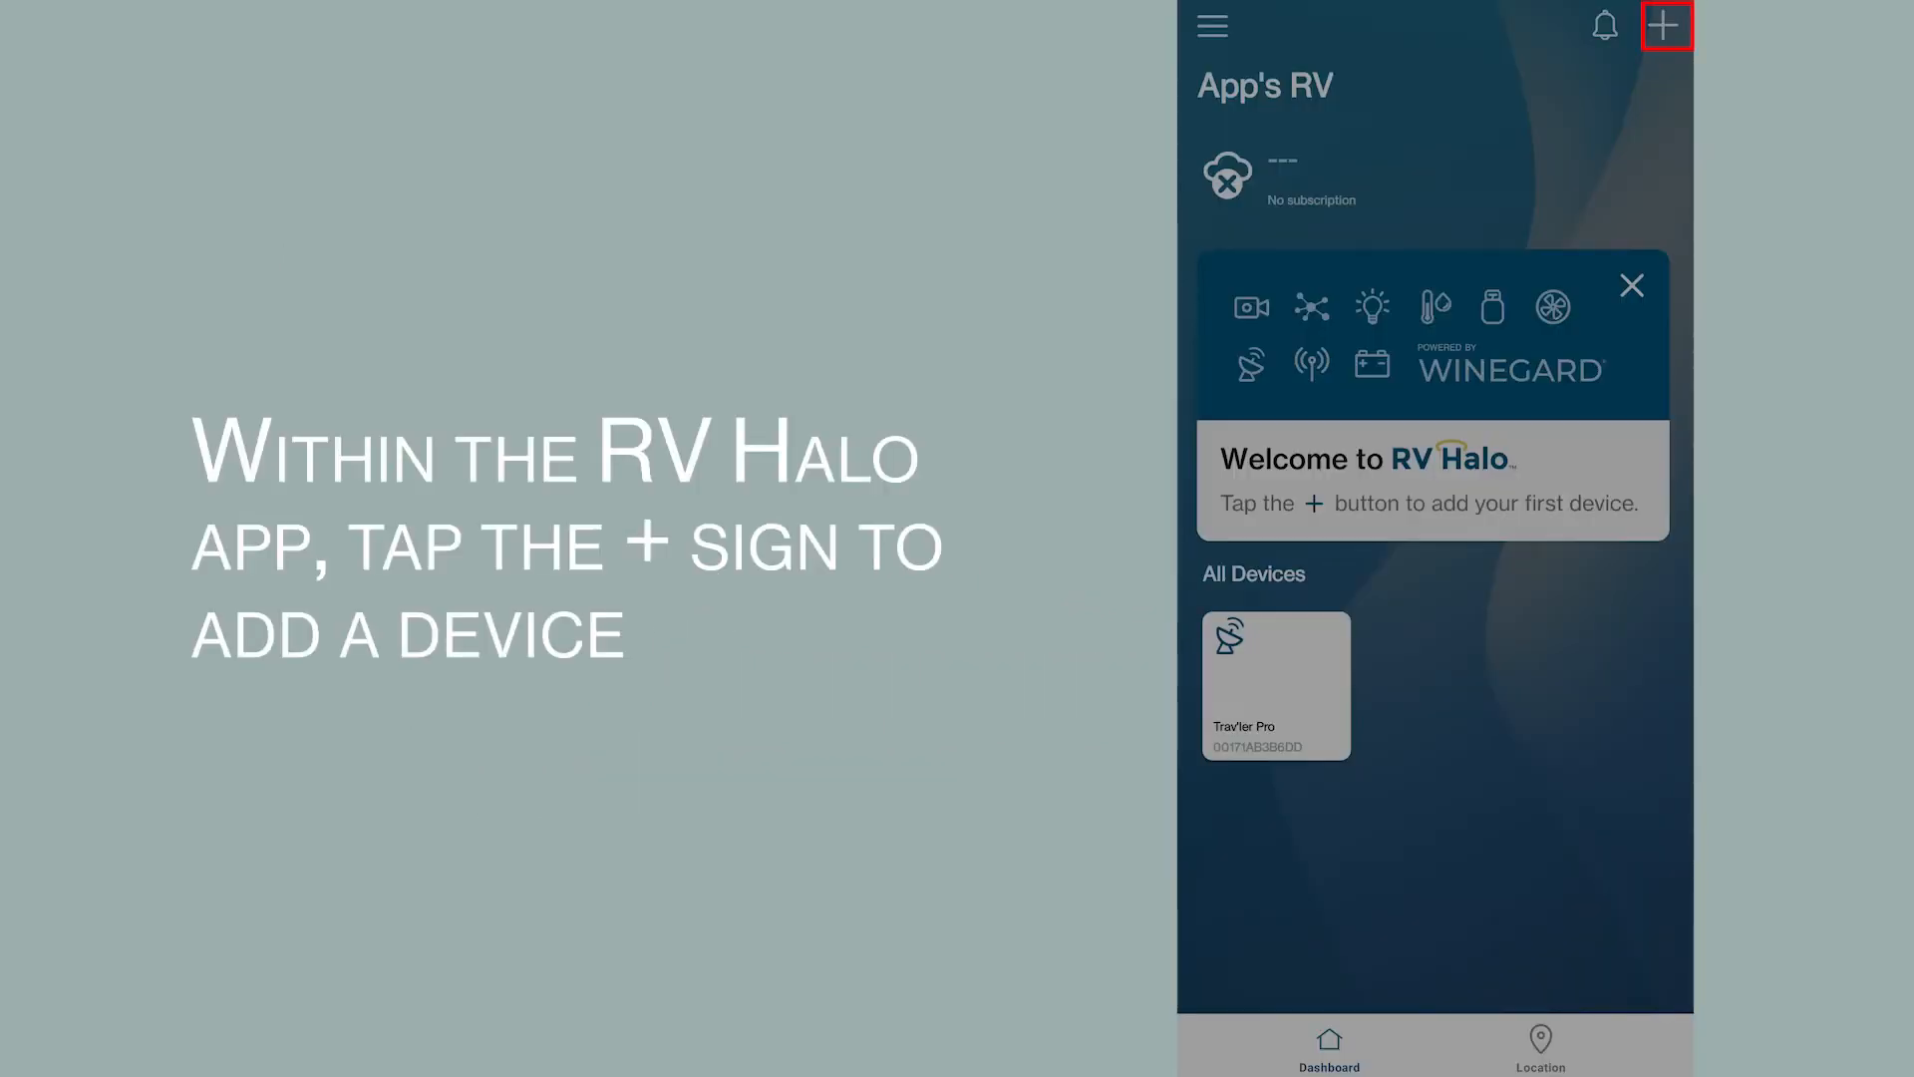
Step: Start adding a new device to App's RV from the dashboard's add menu
click(1663, 23)
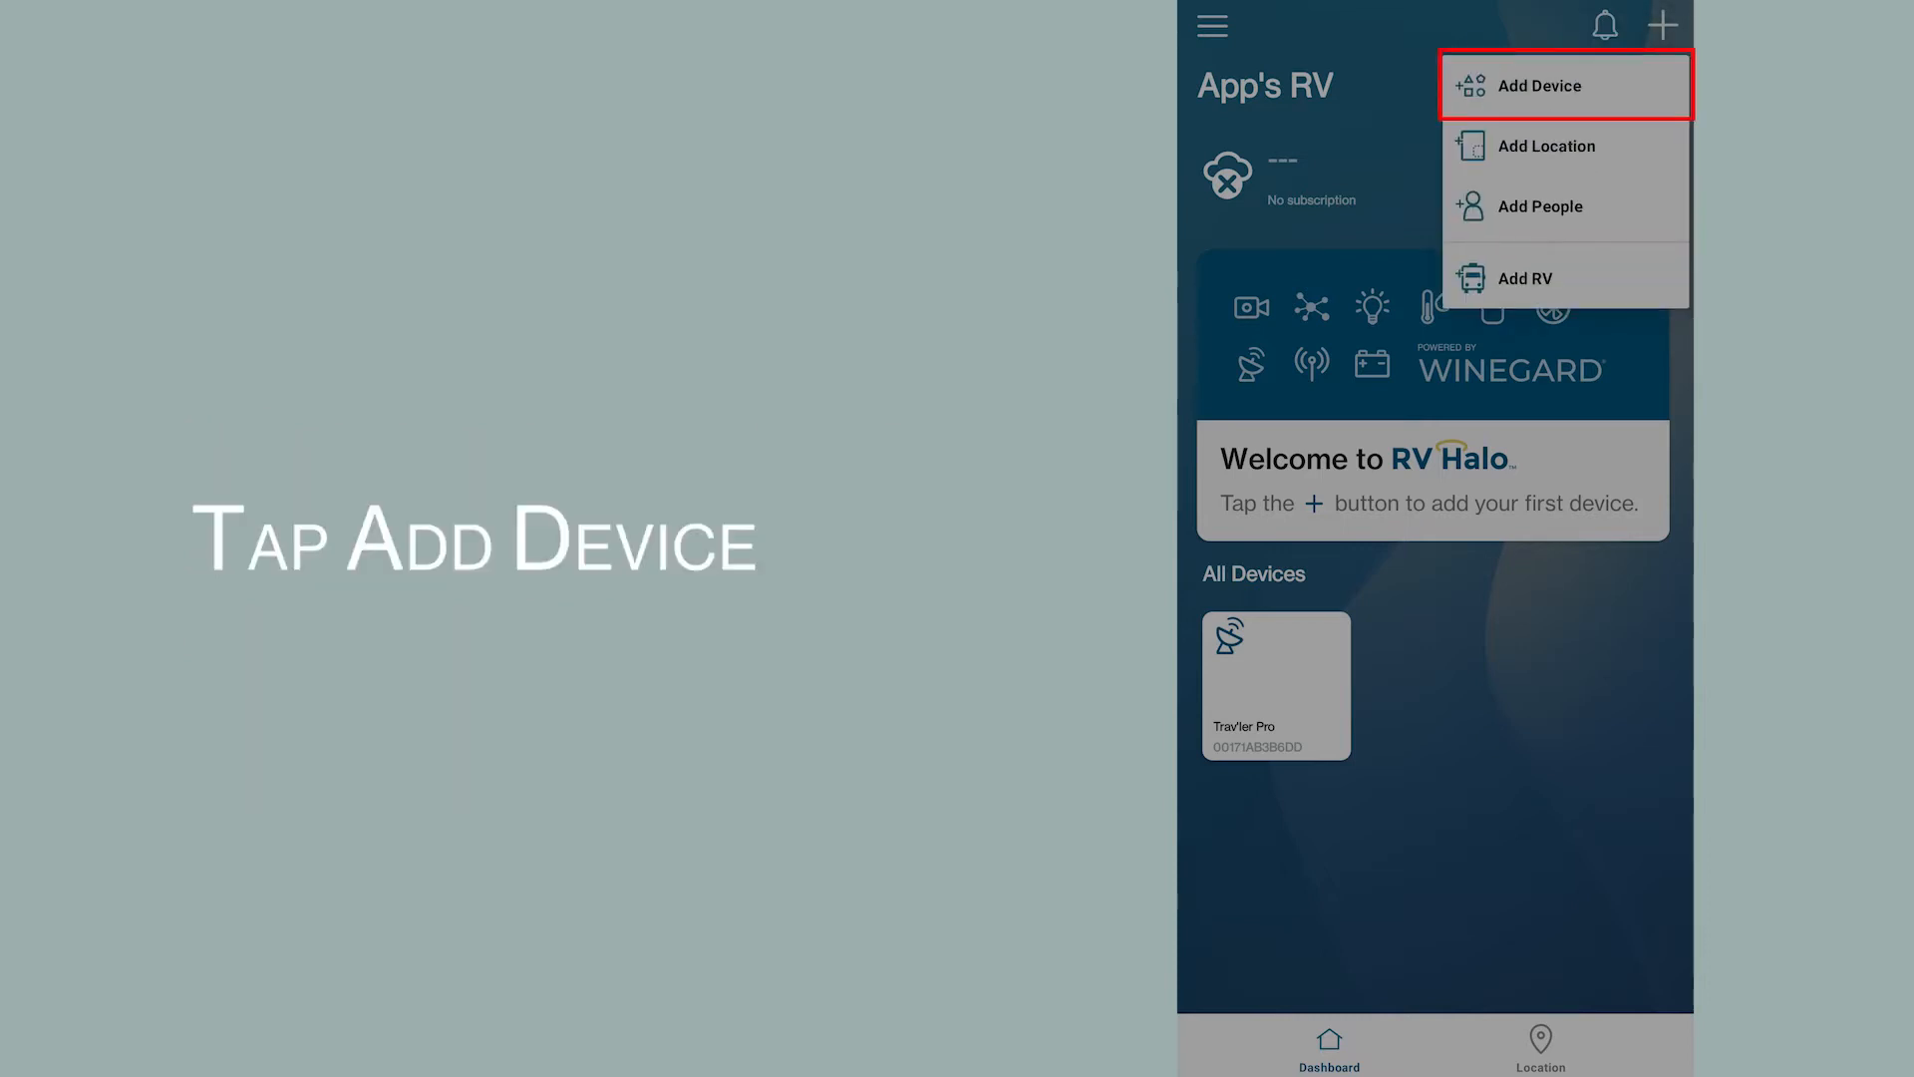
click(1541, 85)
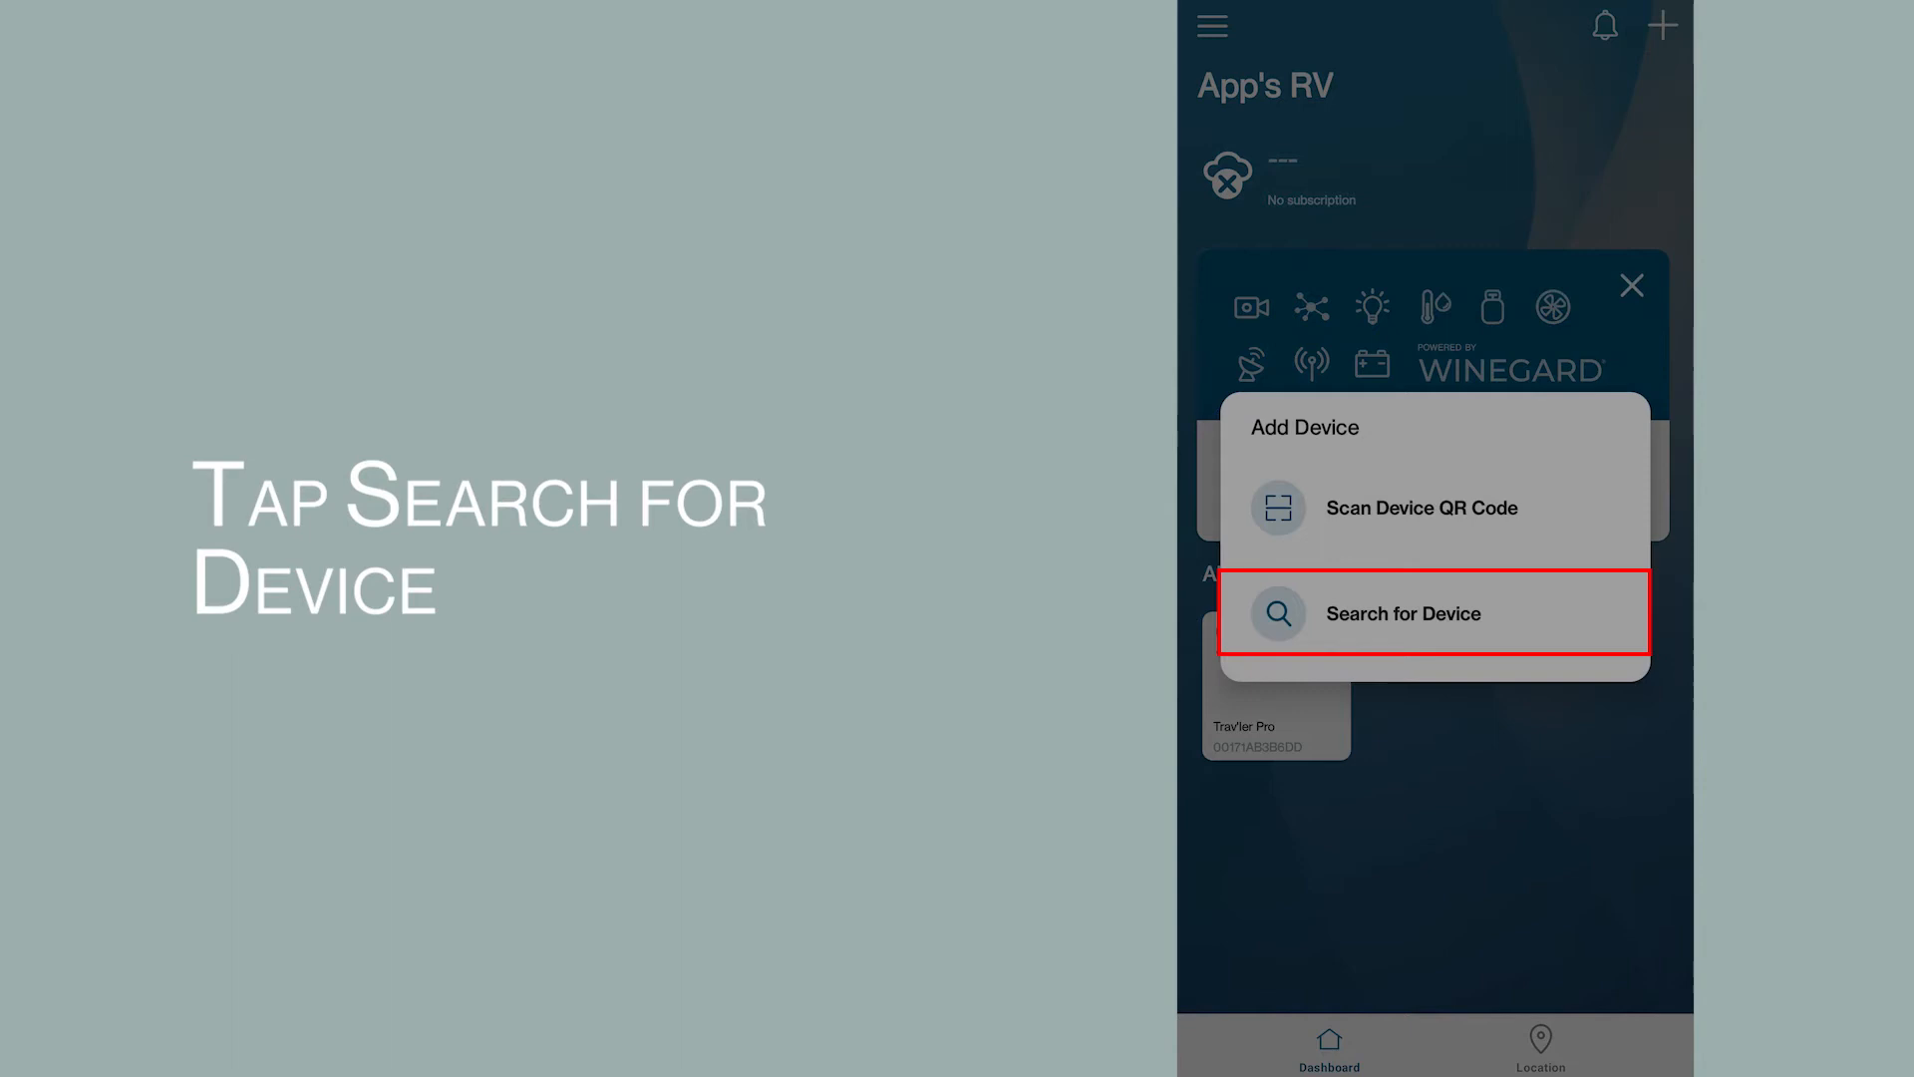
Step: Search nearby Wireless Connectivity devices and connect the ConnecT 2.0 4G unit
click(1403, 612)
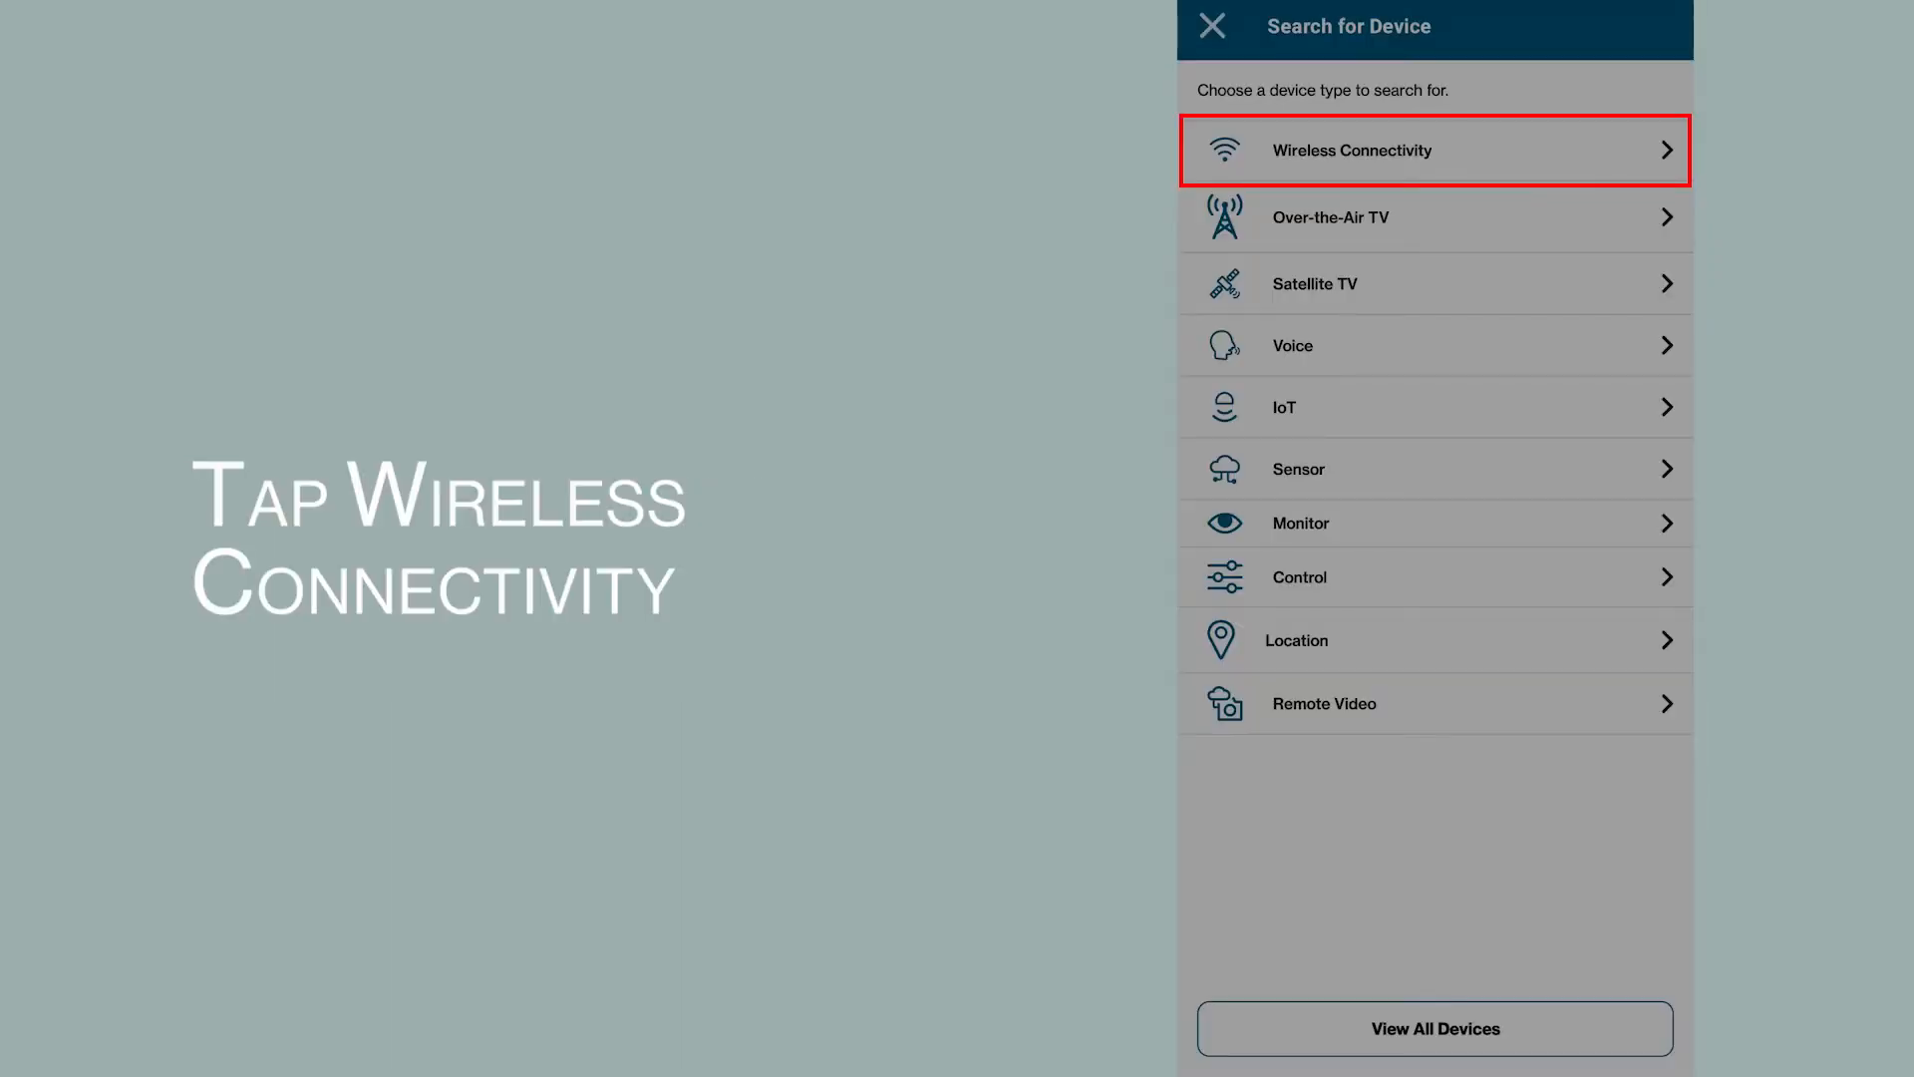
click(1349, 149)
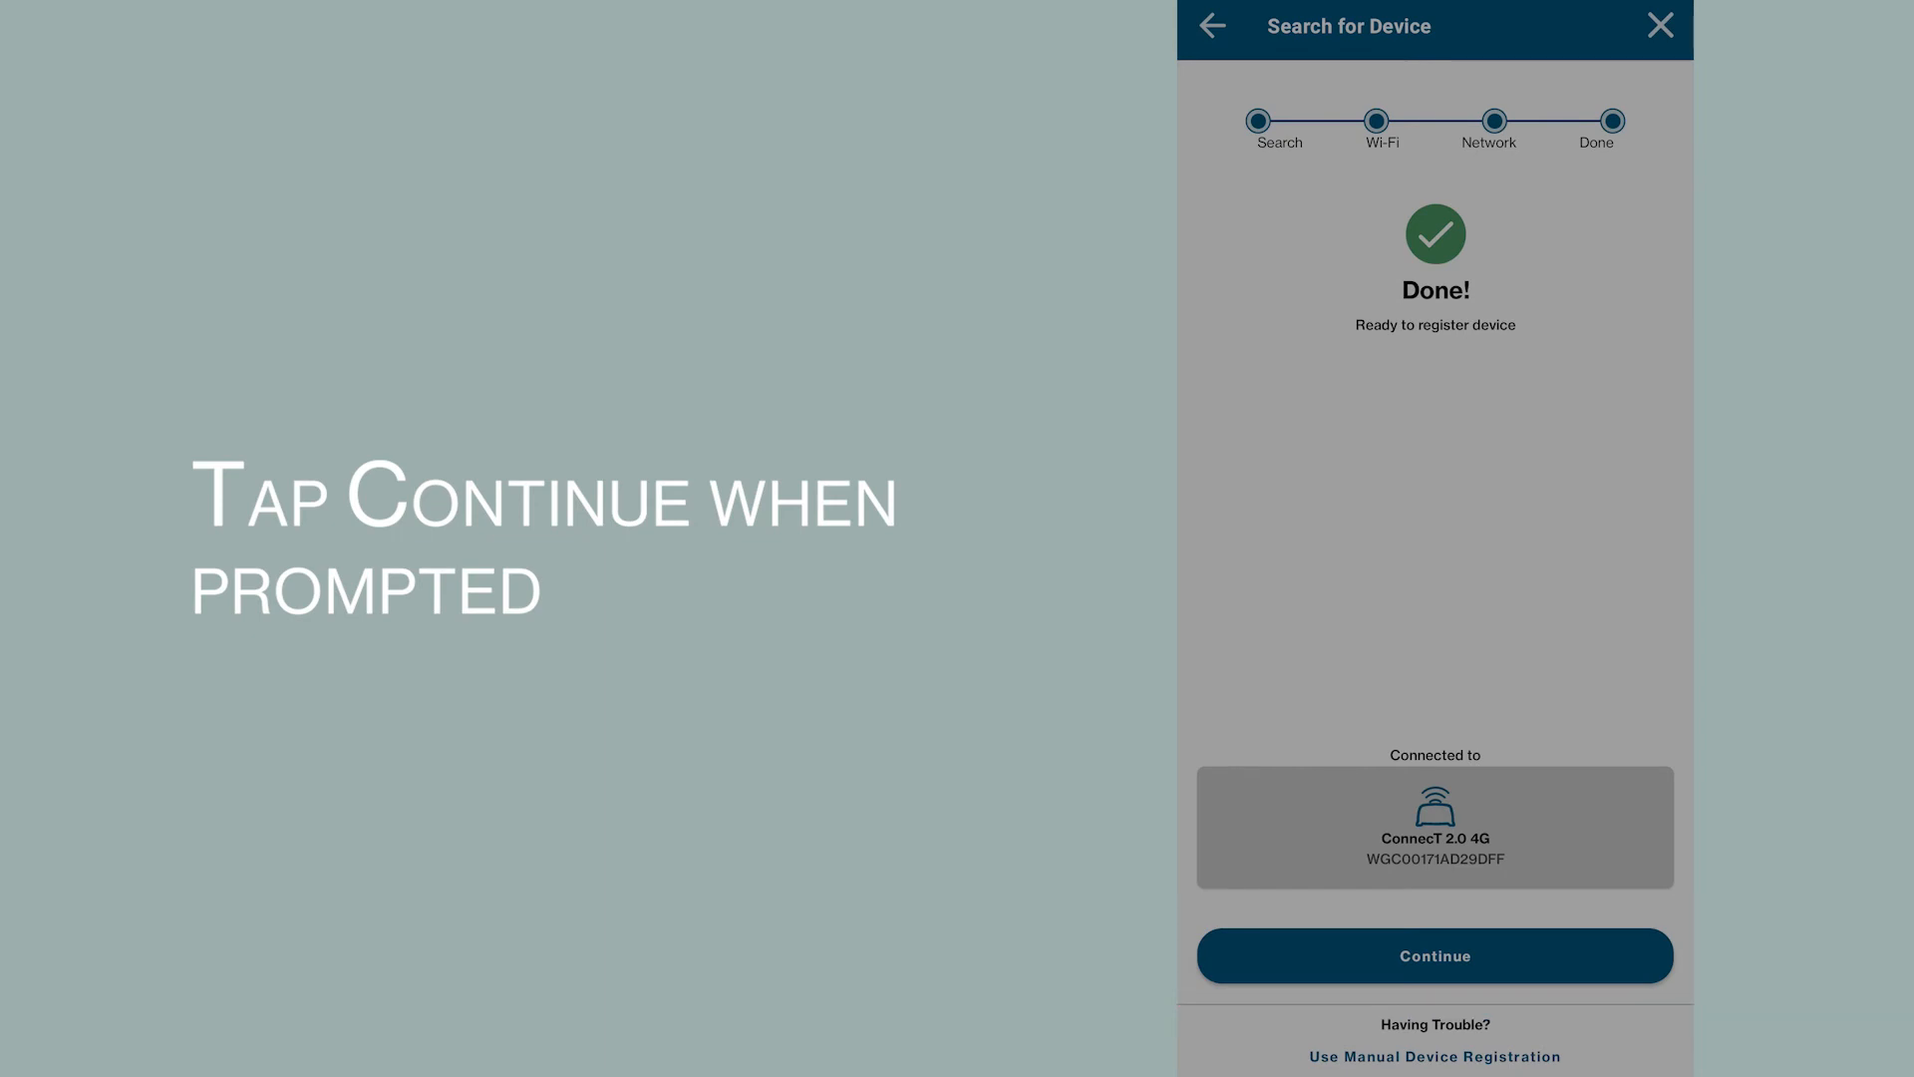
Step: Enter the purchase details: retailer Amazon and purchase date 02/15/23
click(1434, 955)
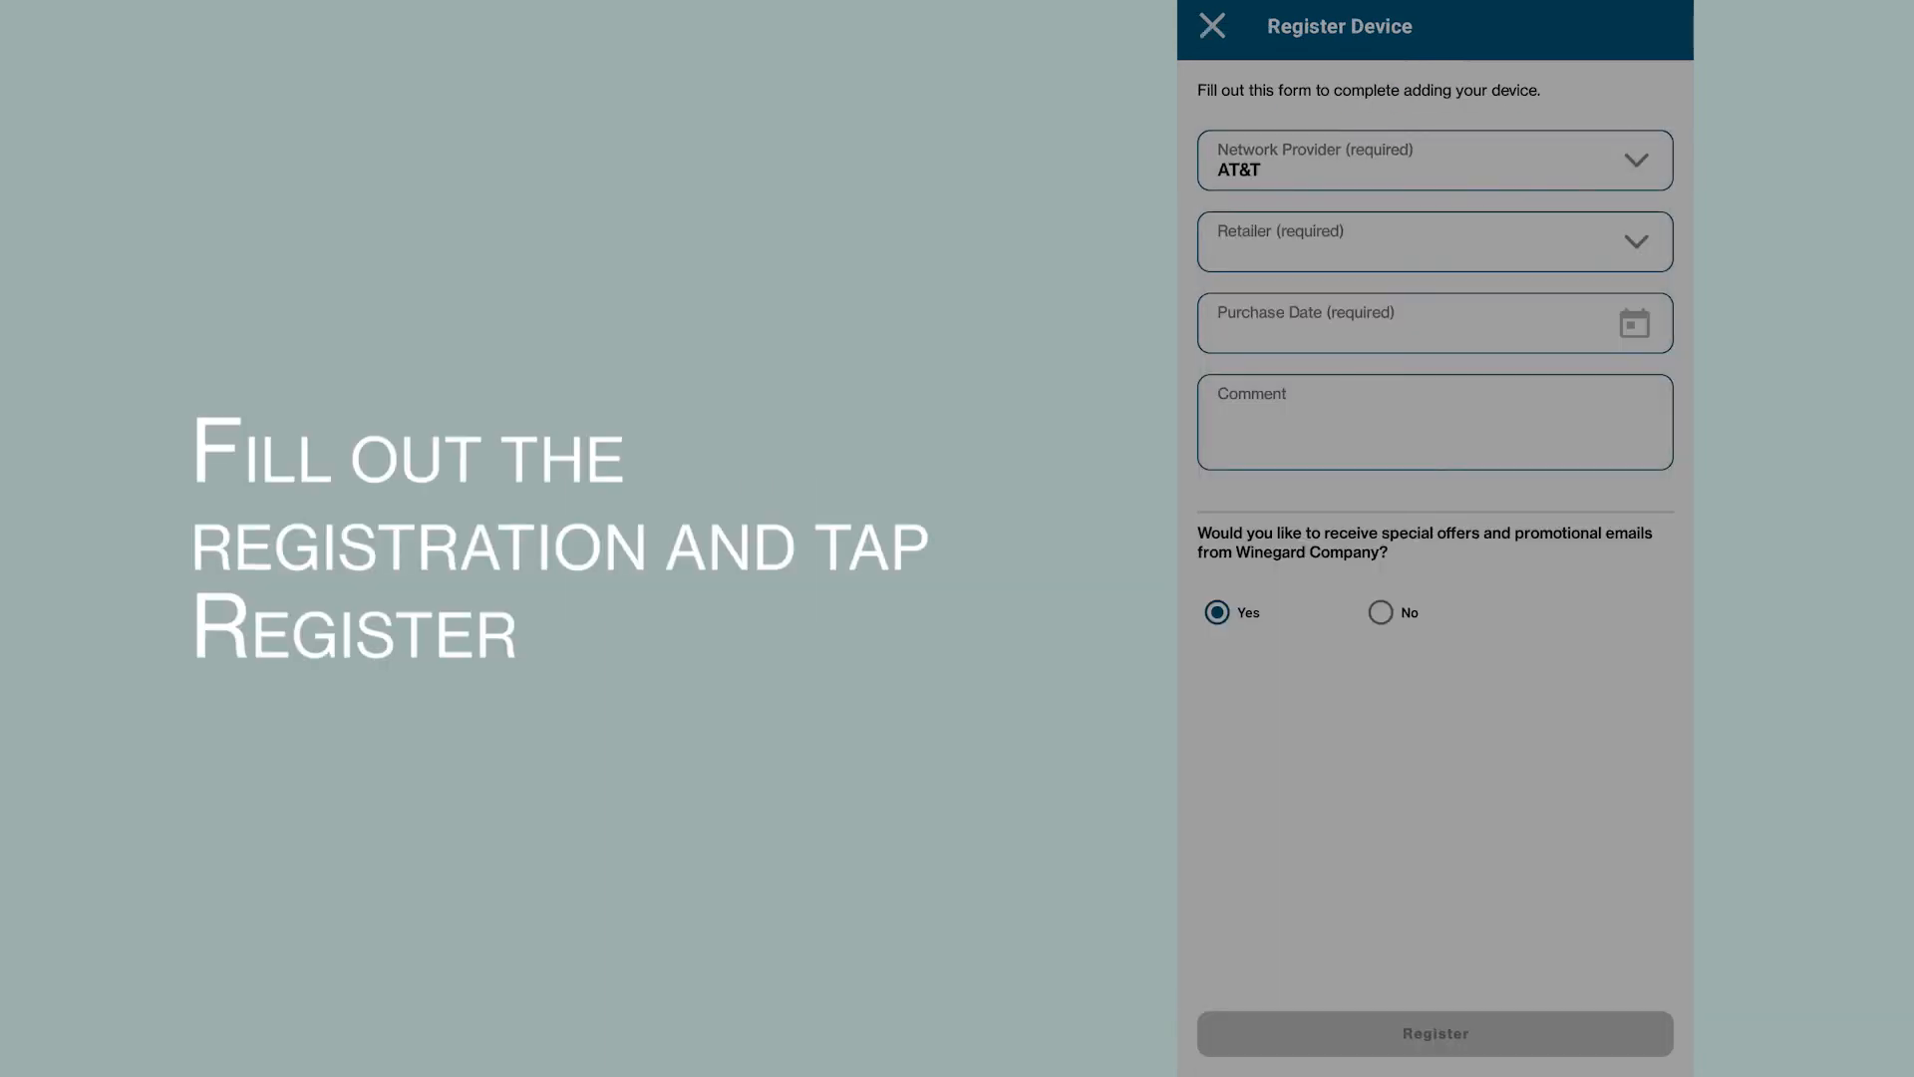
click(1434, 242)
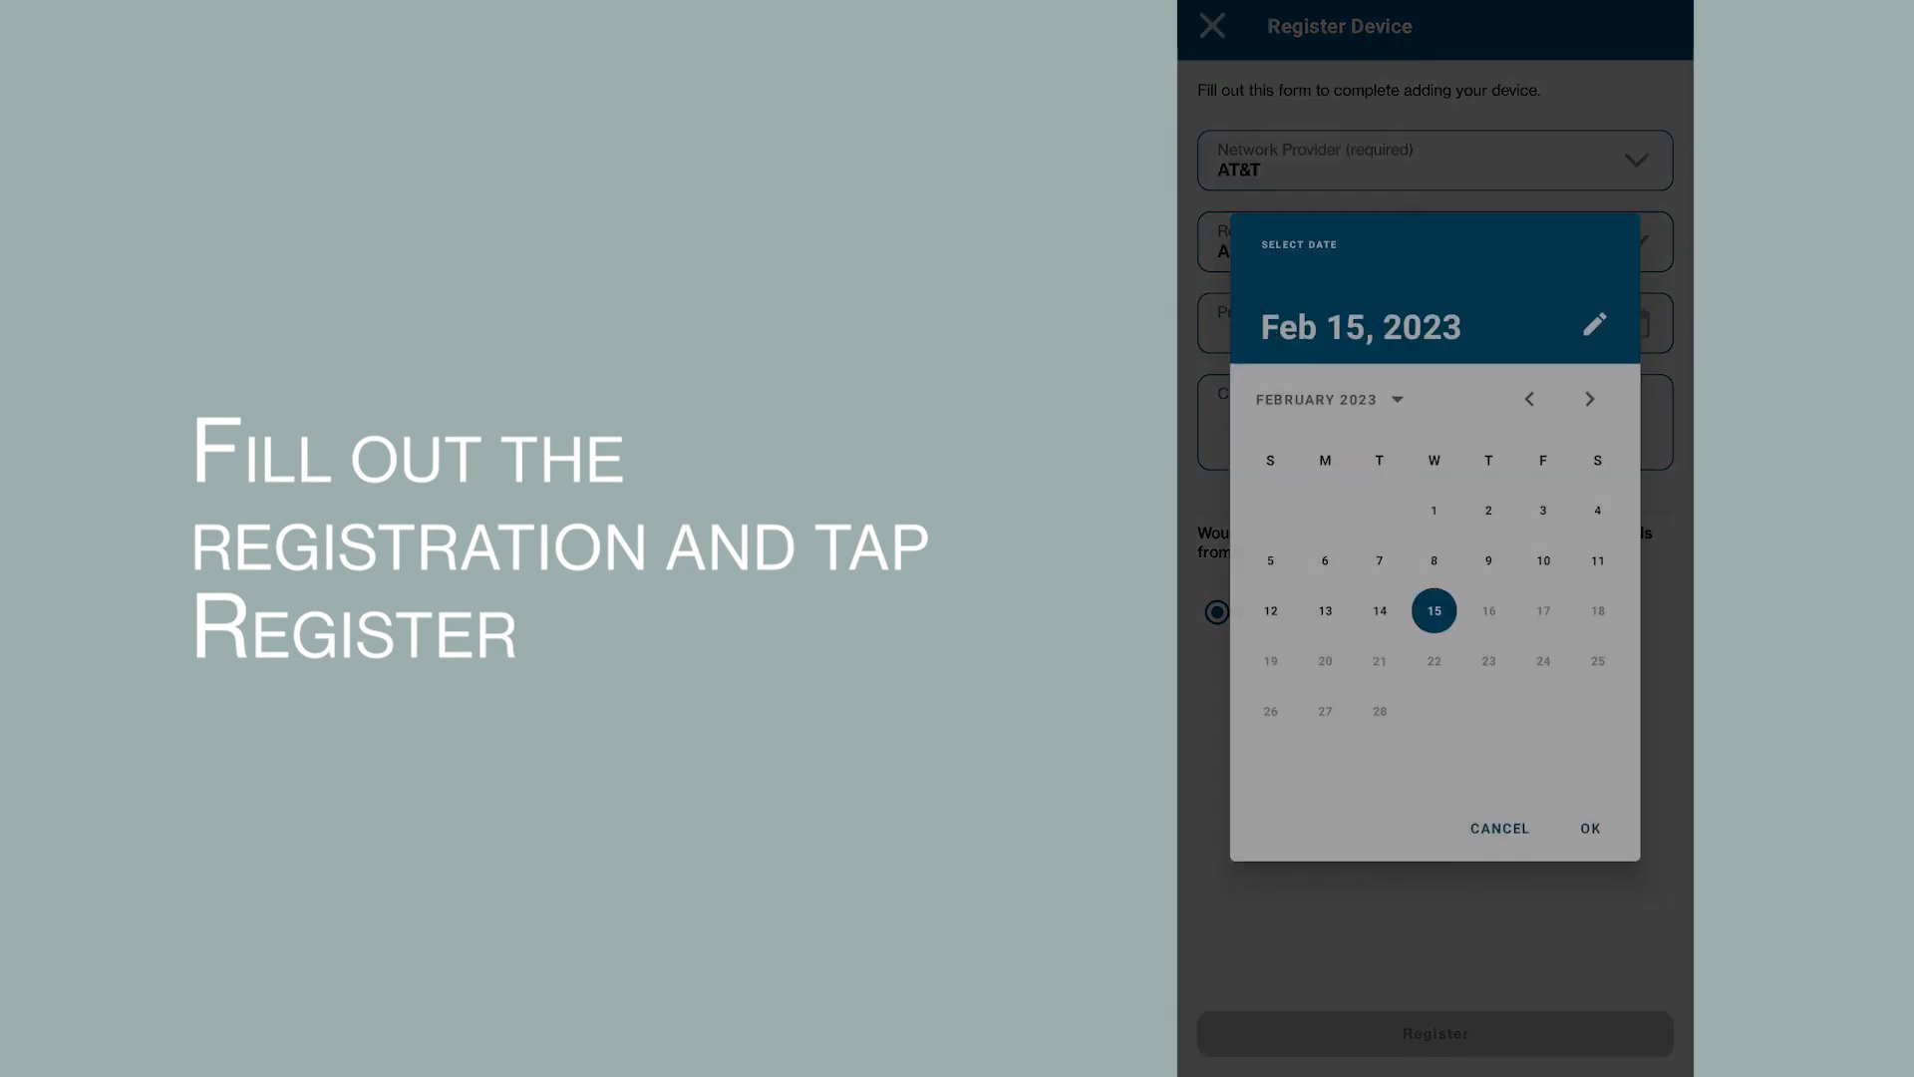
click(1589, 827)
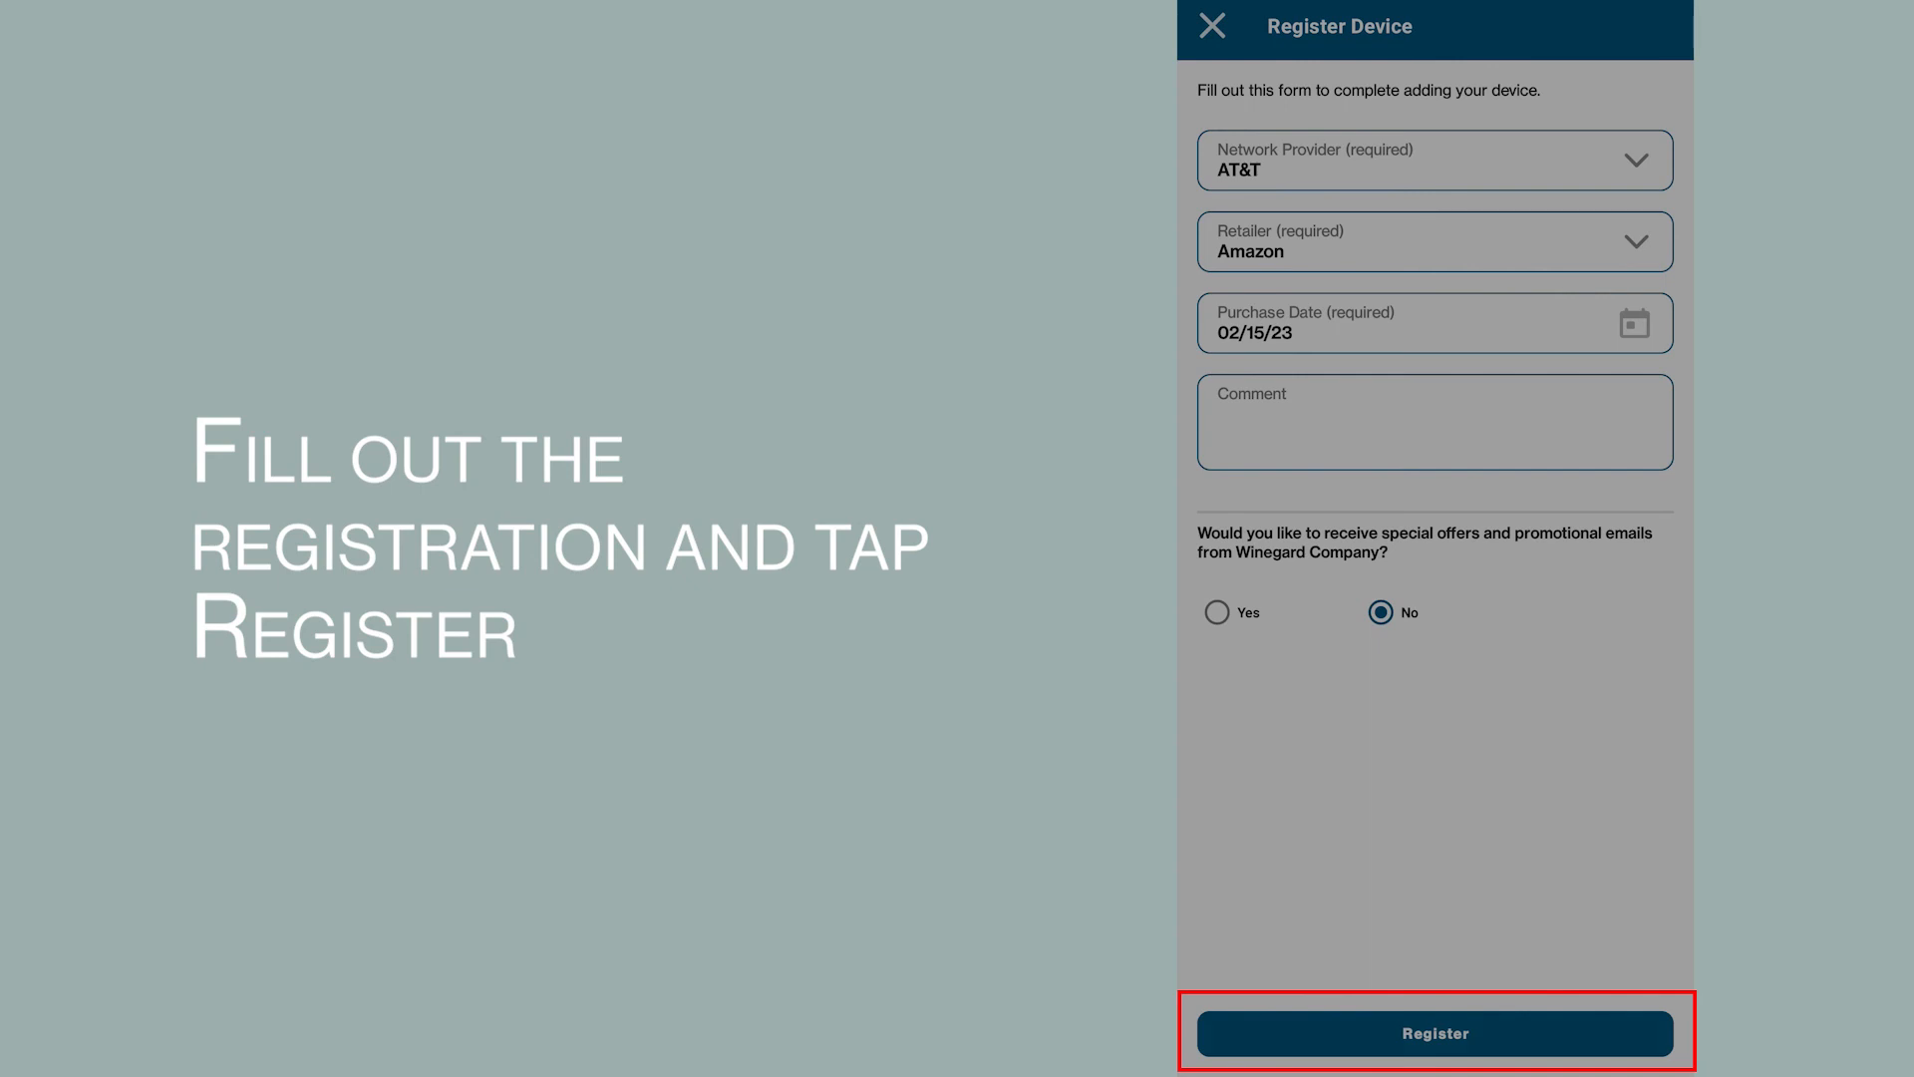
Step: Submit the registration and add the ConnecT device to App's RV dashboard
click(1434, 1032)
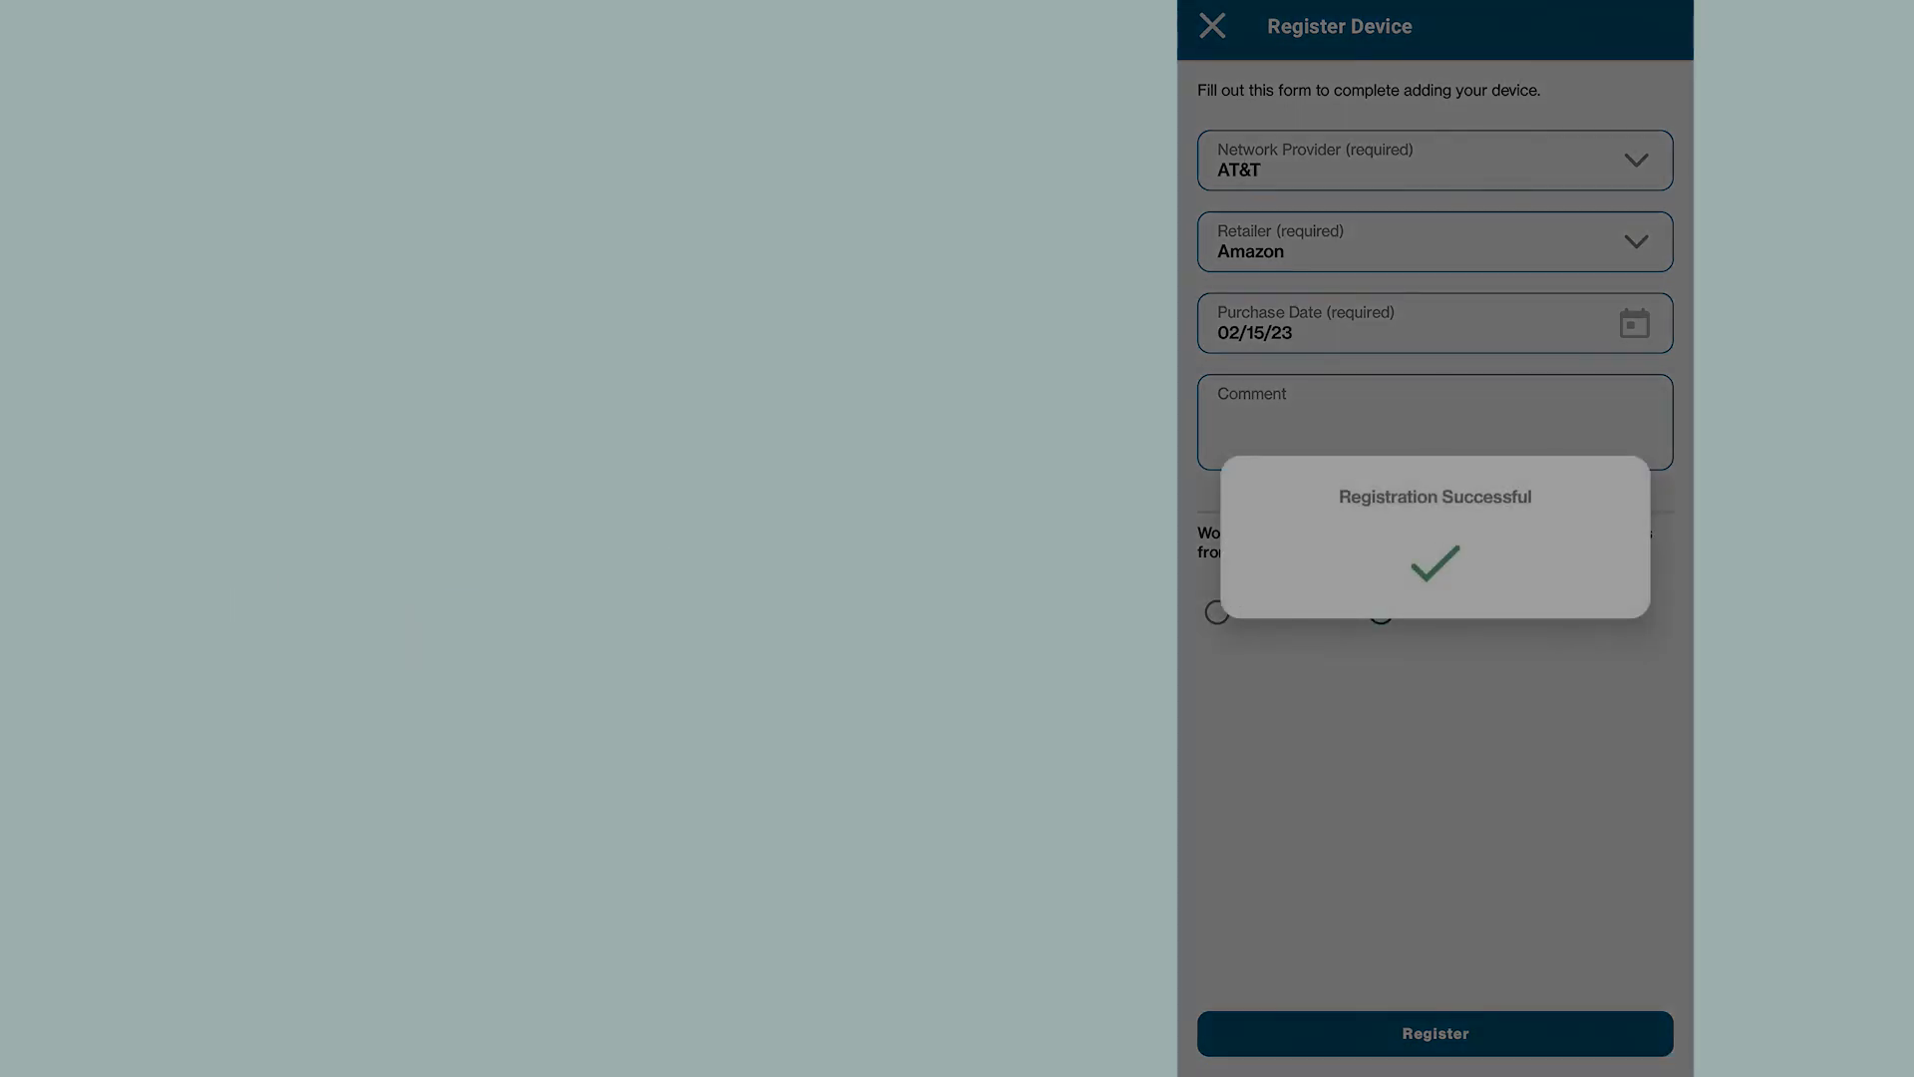
click(1433, 1033)
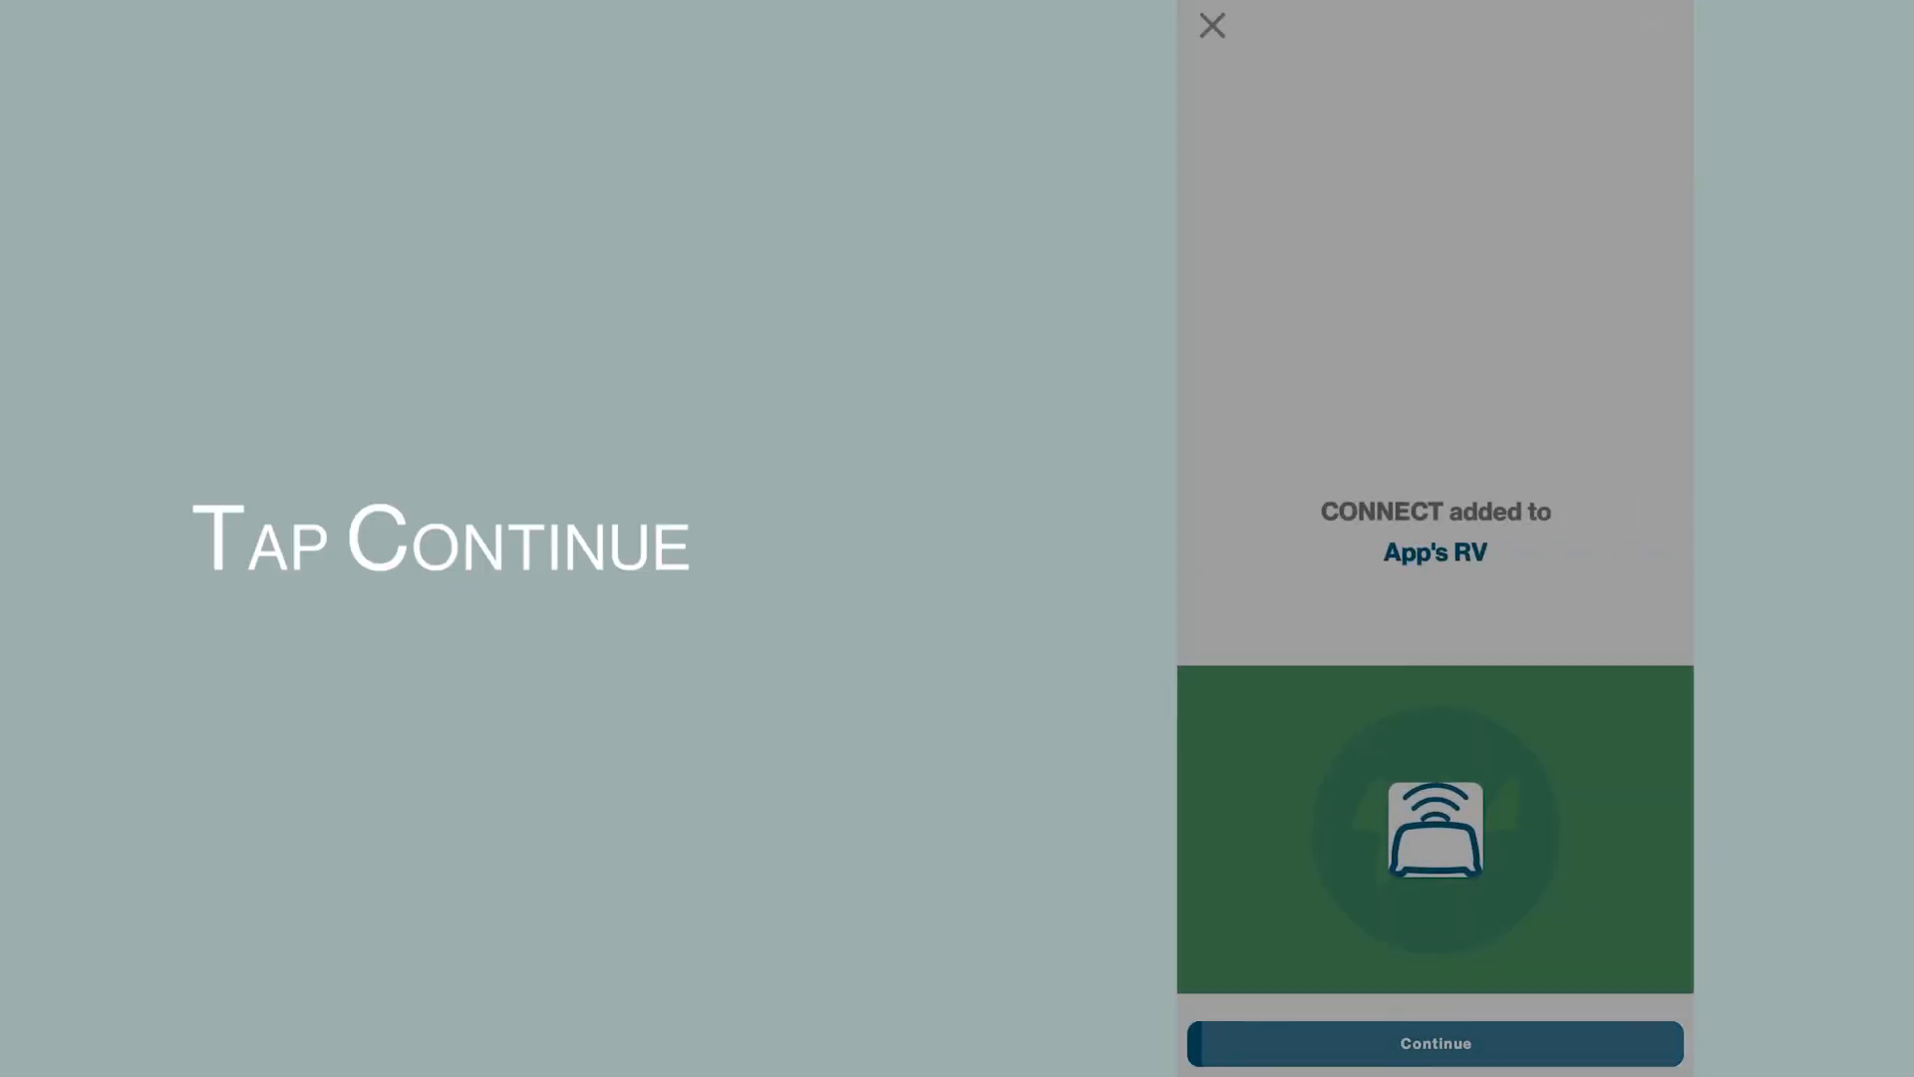
click(1433, 1043)
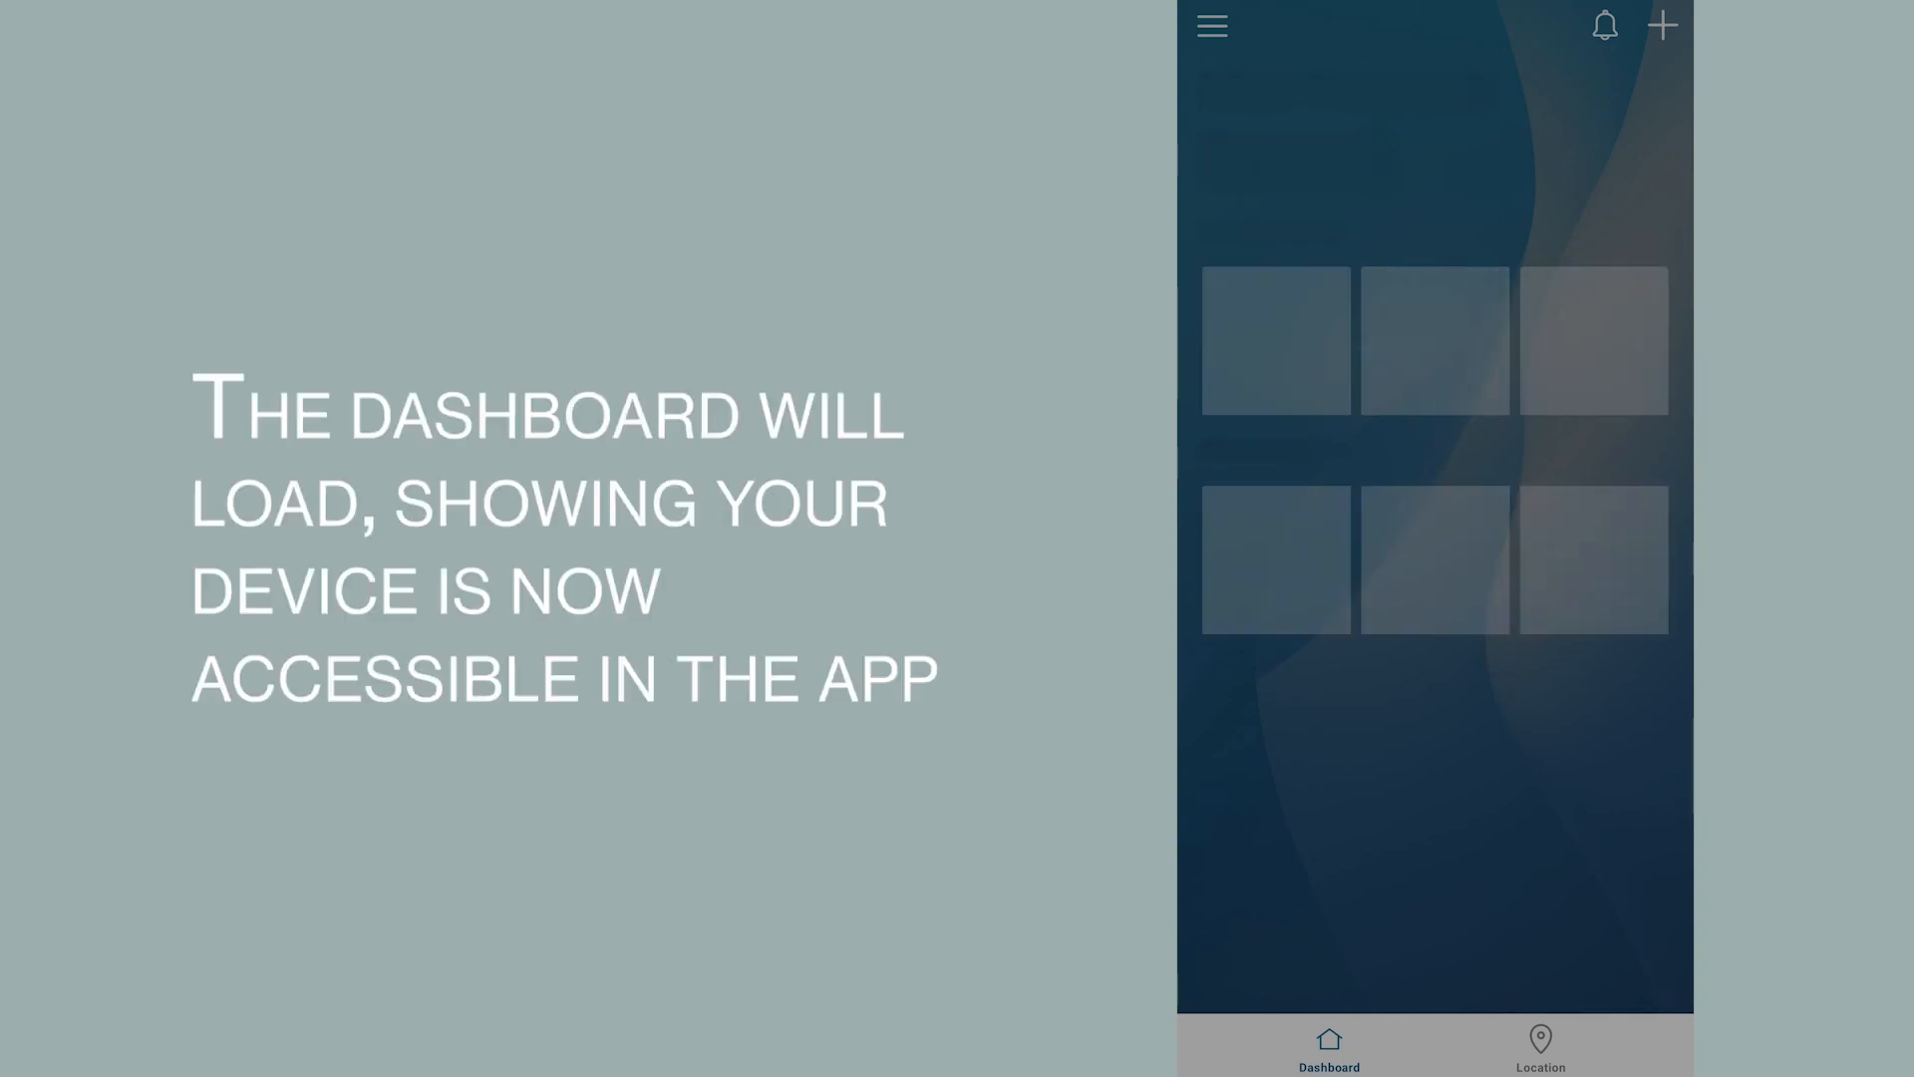